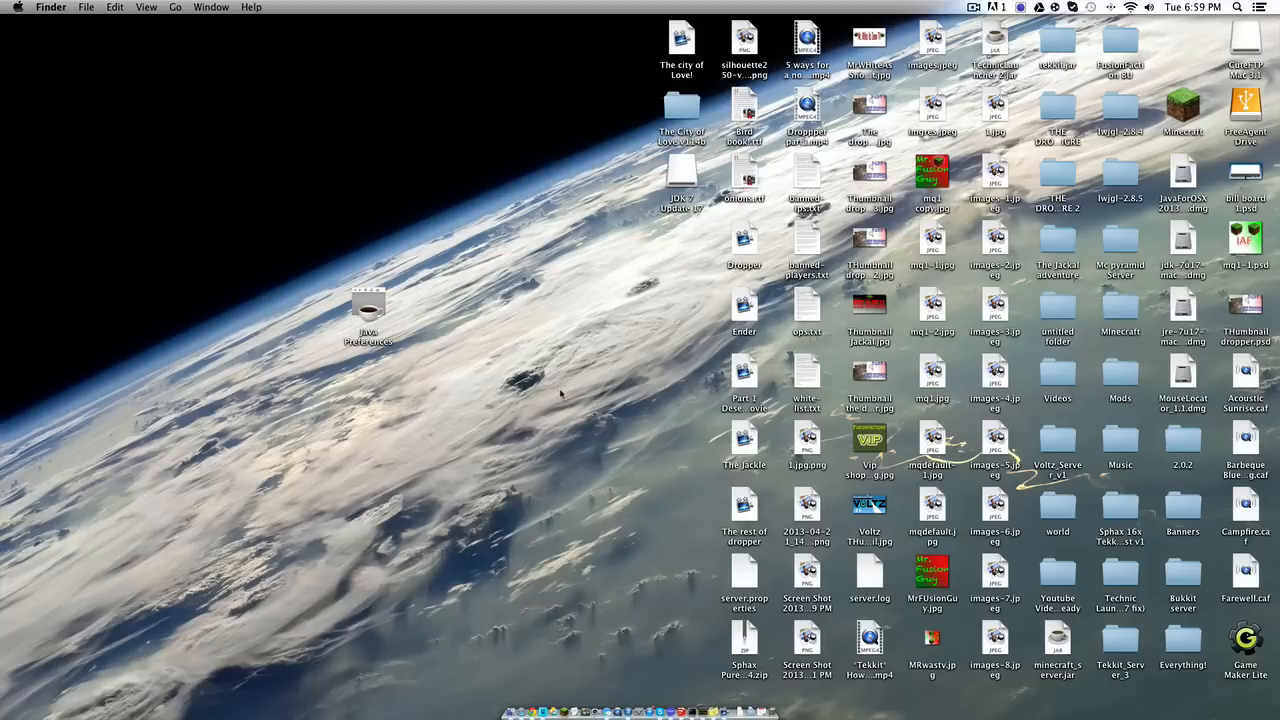
mouse_move(720, 168)
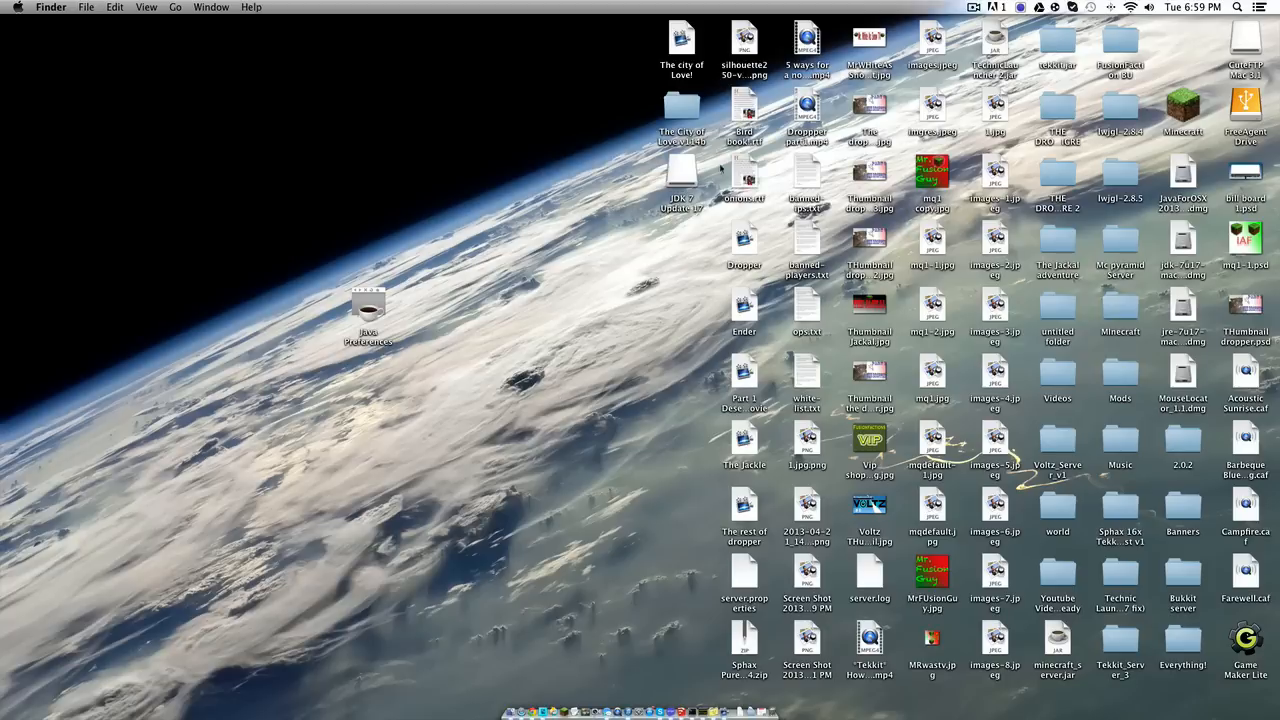
mouse_move(484, 152)
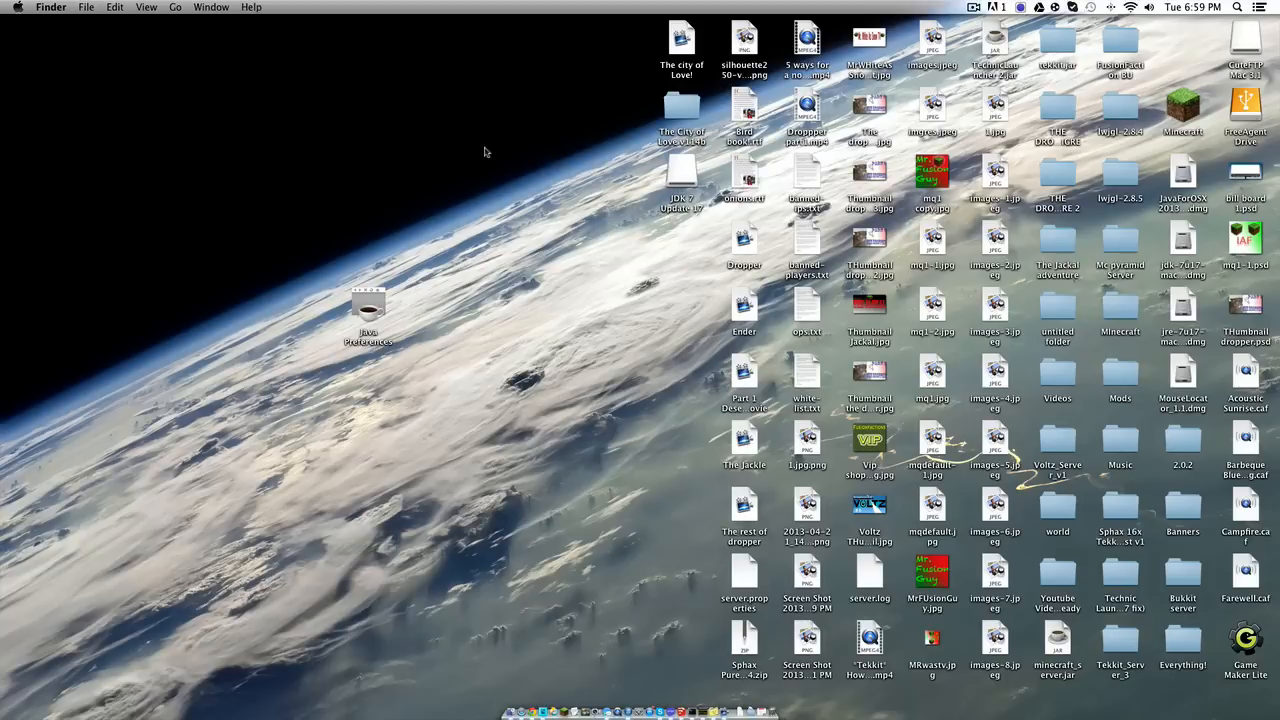
- Launch TechnicLauncher.jar from the desktop and exit the Java 1.6 Required alert
left_click(994, 44)
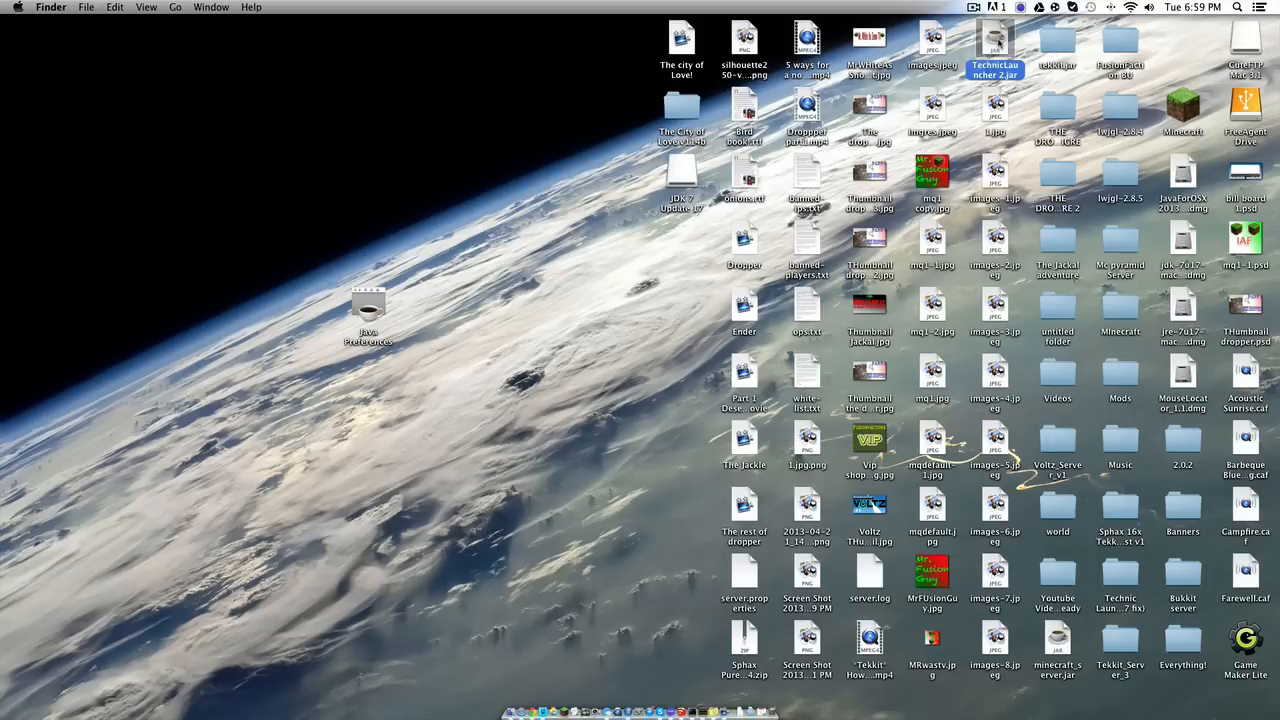
double_click(994, 40)
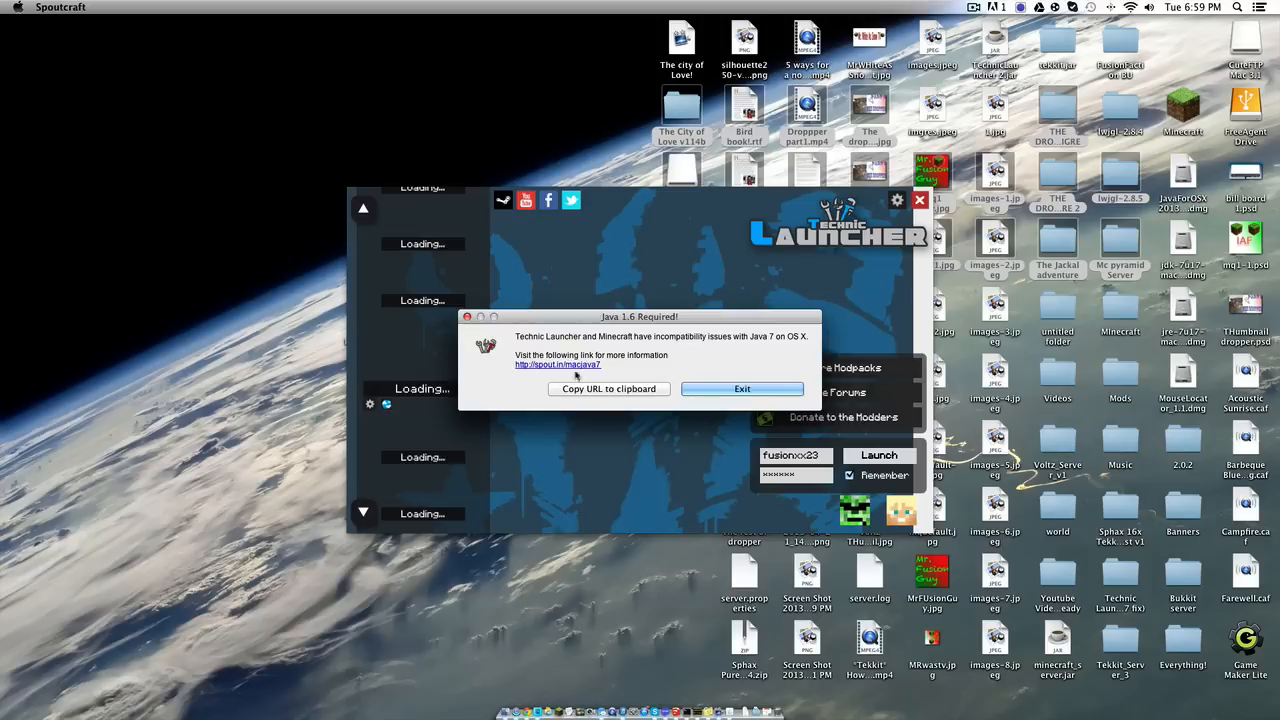
left_click(742, 388)
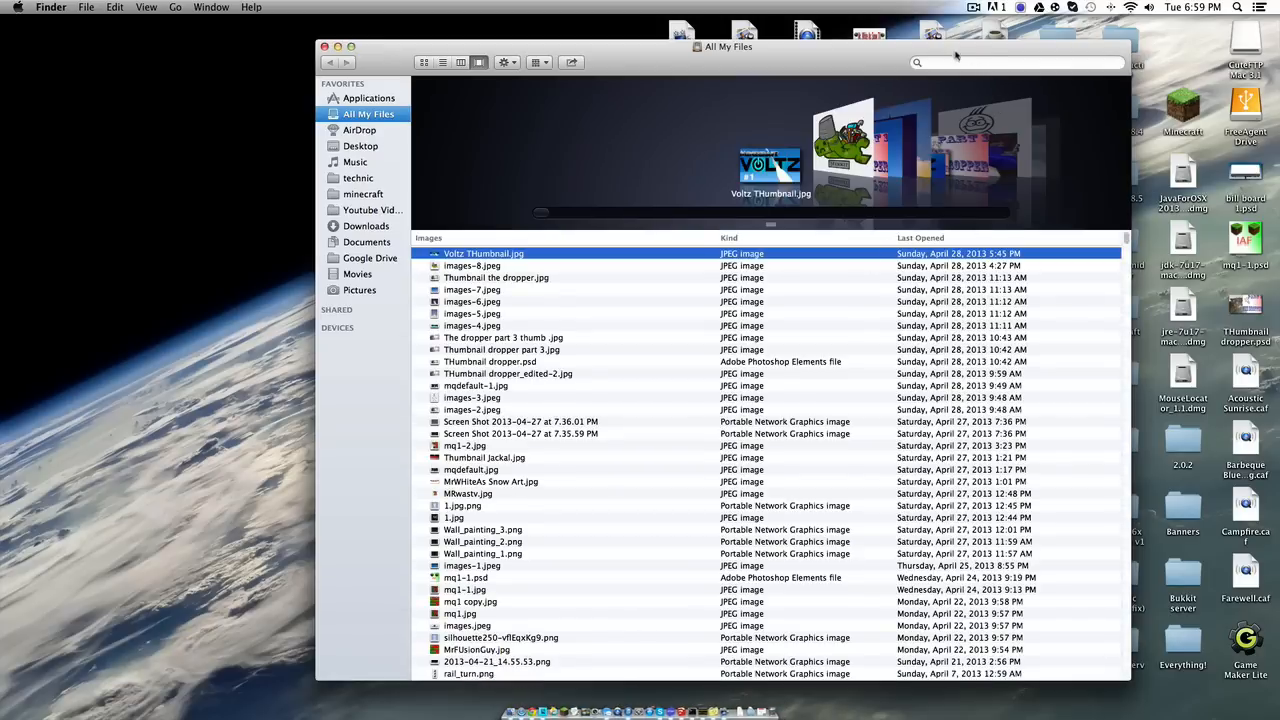
- Search Finder for JavaAppletPlugin.plugin, retry after no results, then close the search window
type("JavaAppletPlugin.plugin")
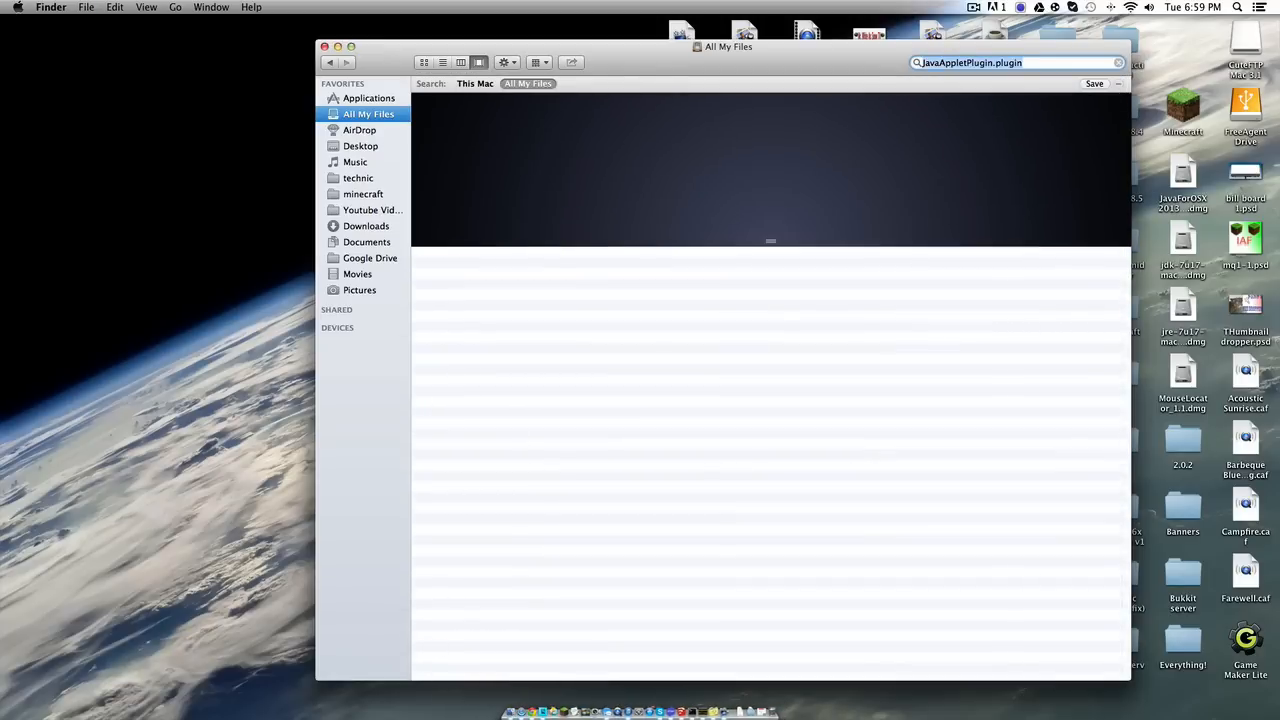
mouse_move(840, 290)
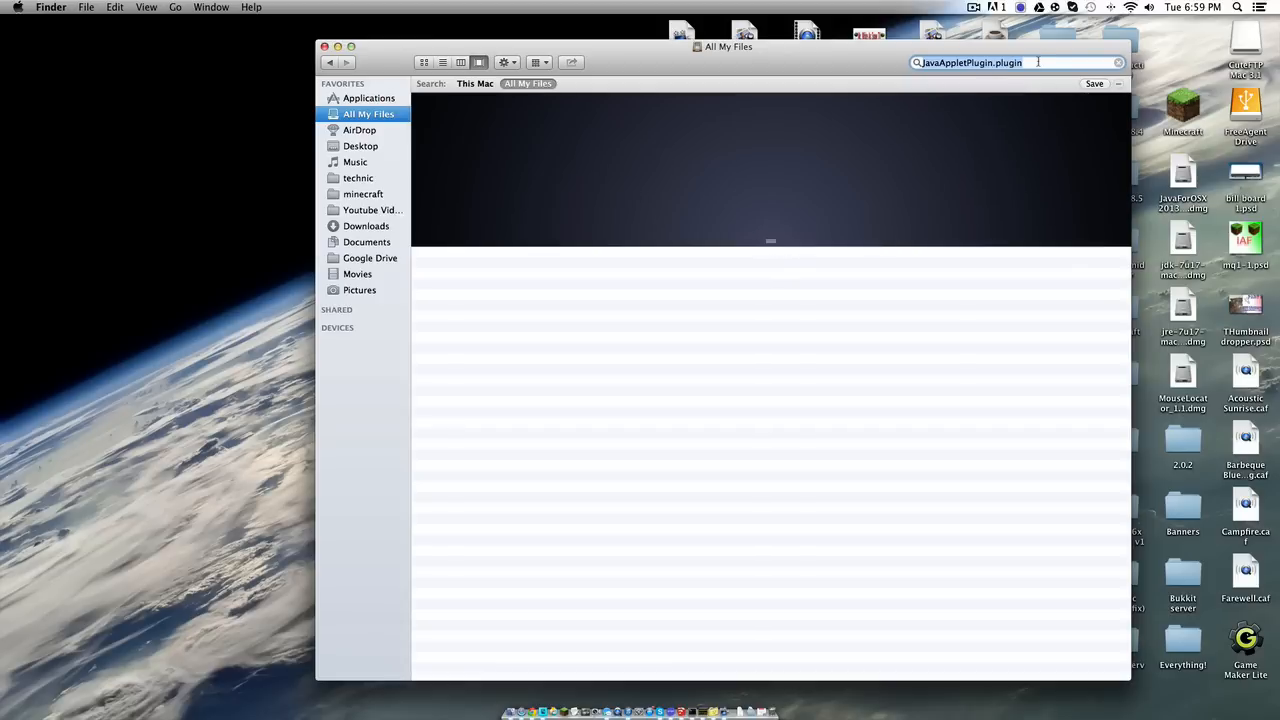
type("Jac")
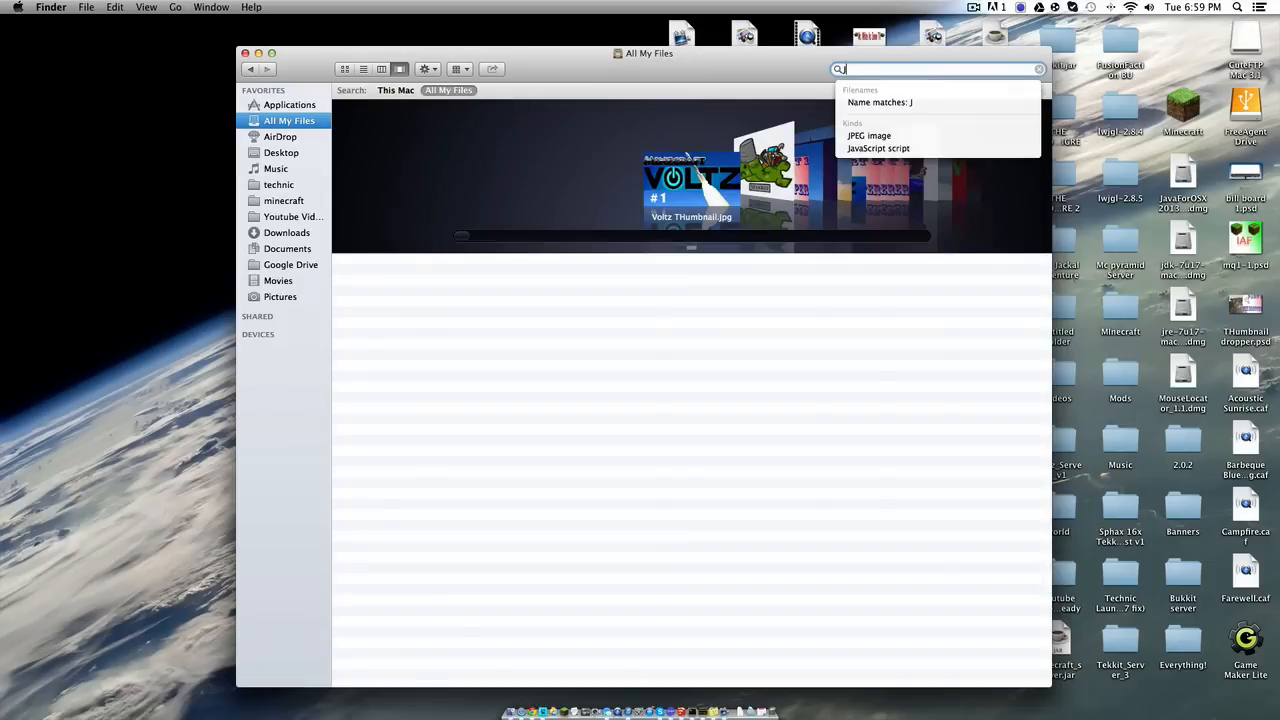
type("avaap")
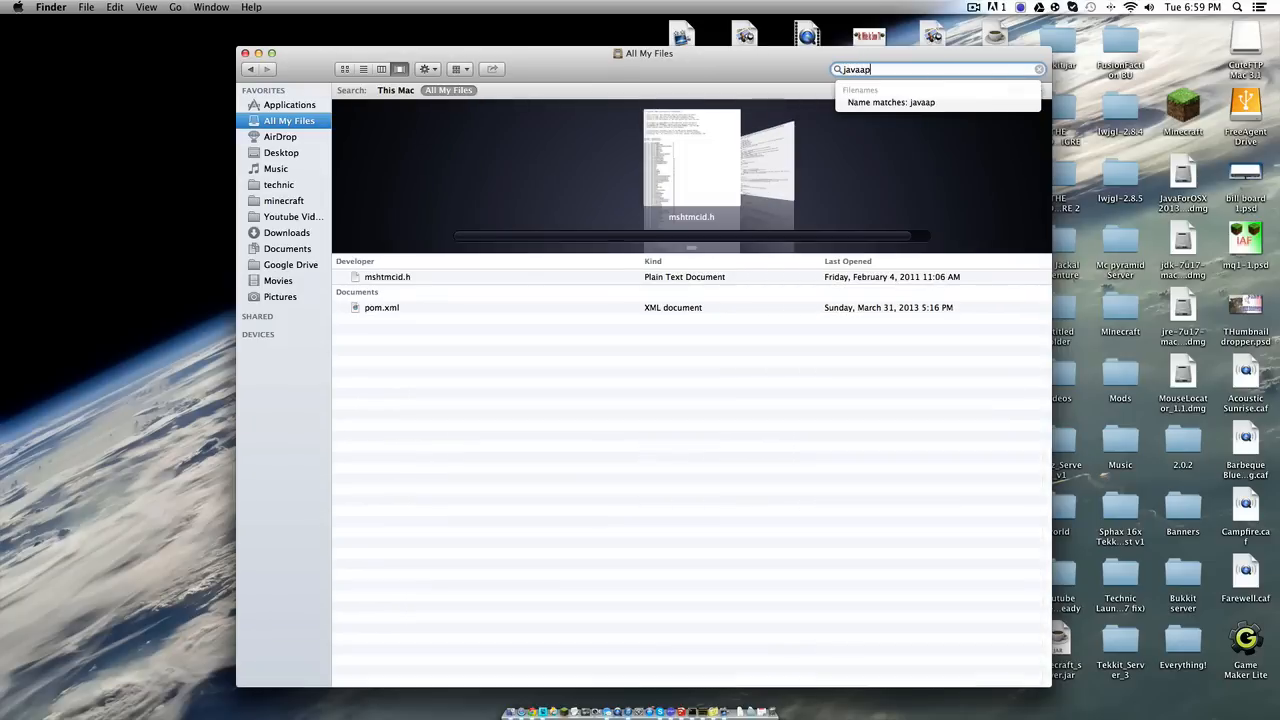
key("Backspace")
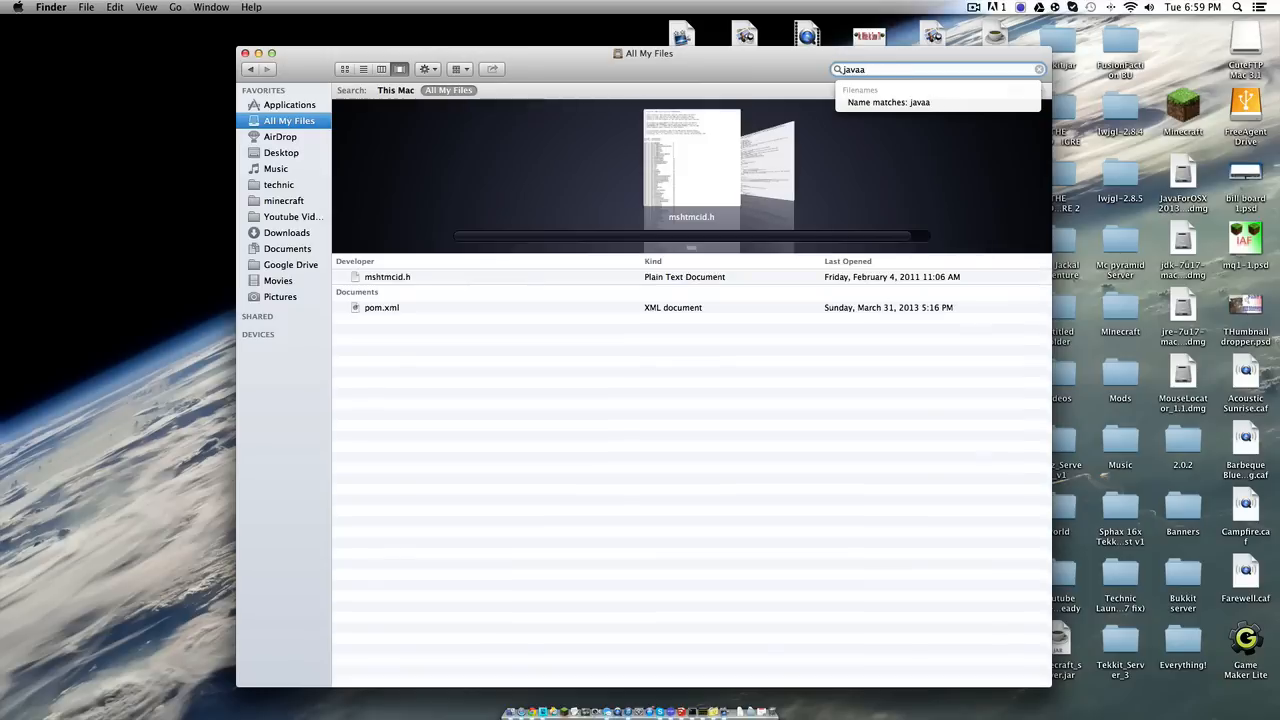
type("p")
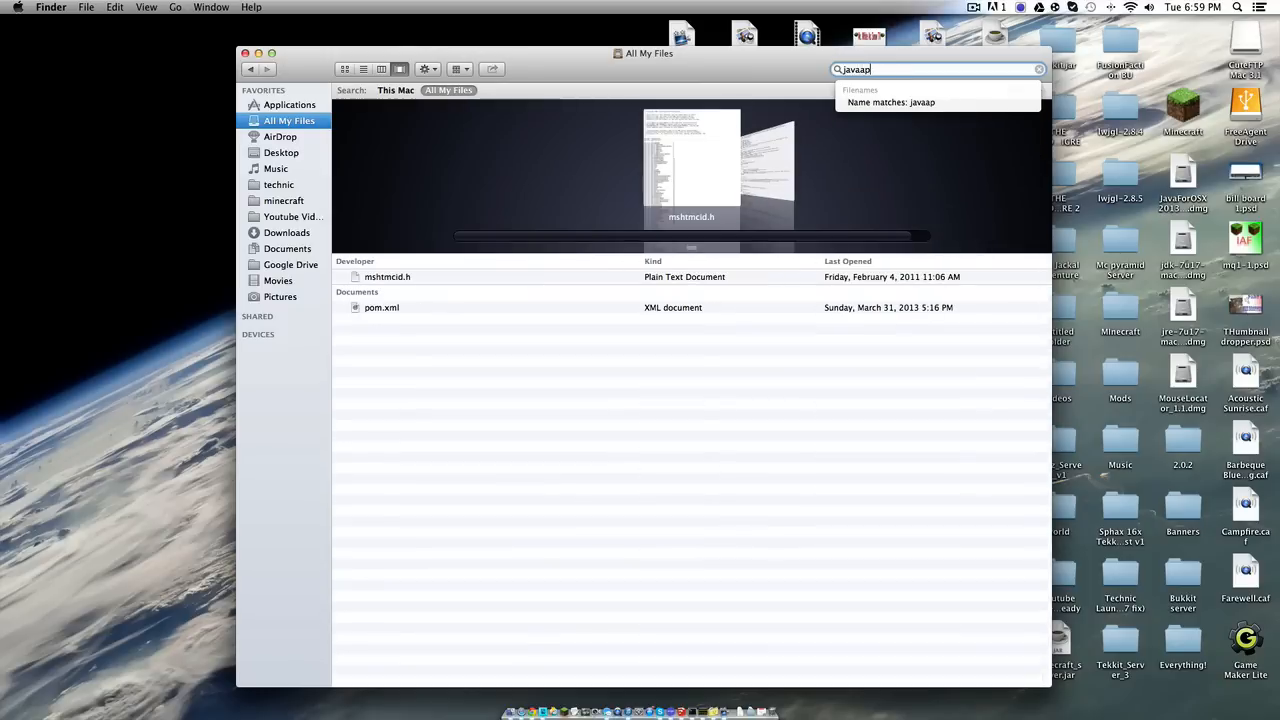
type("jv")
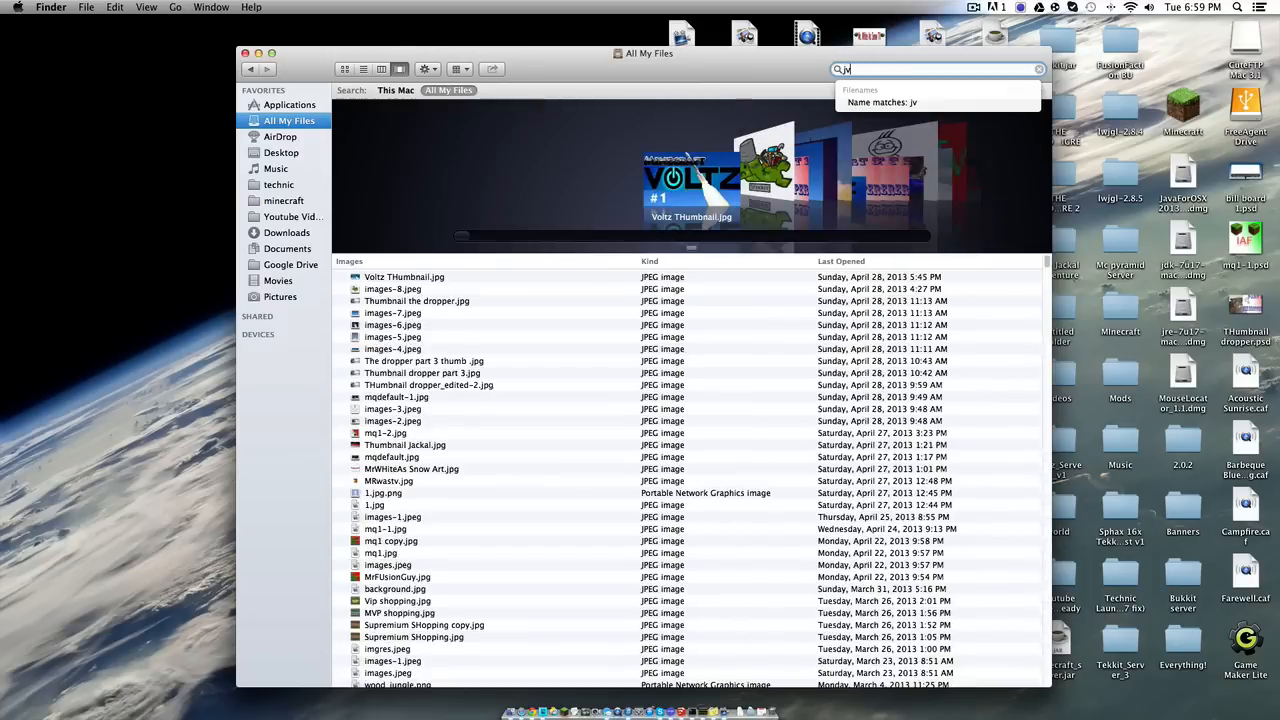
type("JavaAppletPlugin.plugin")
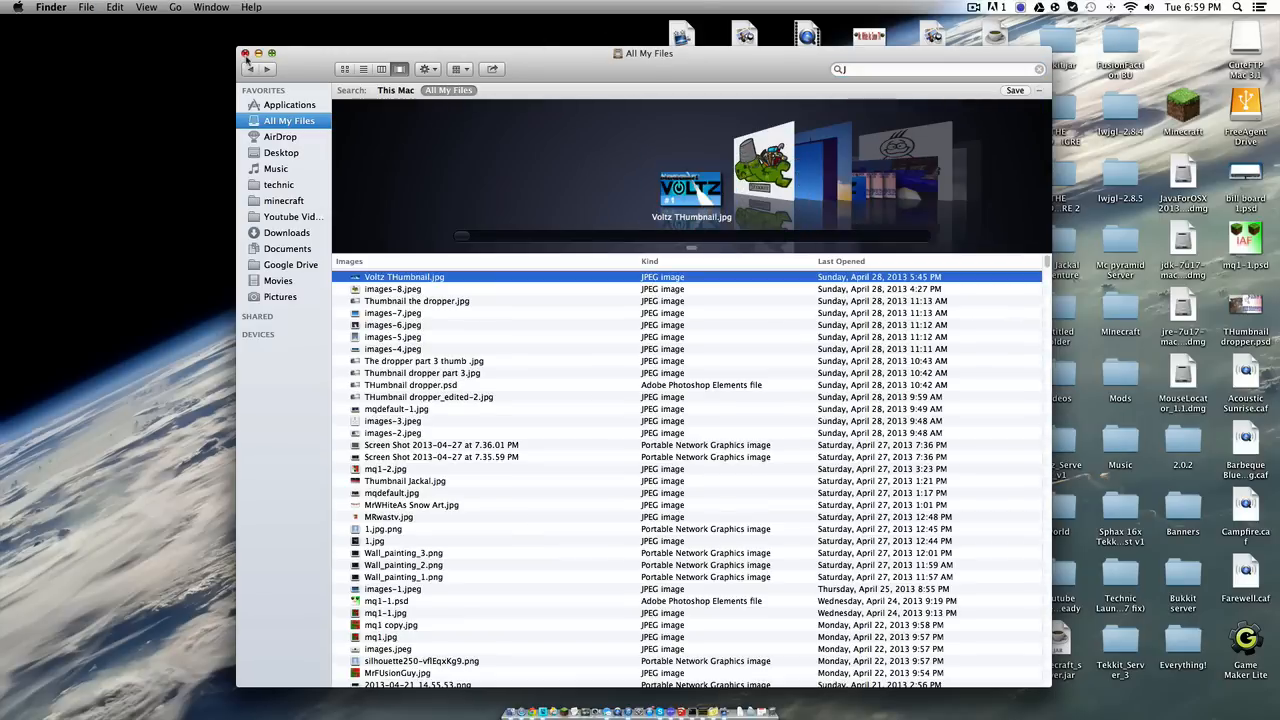
left_click(244, 52)
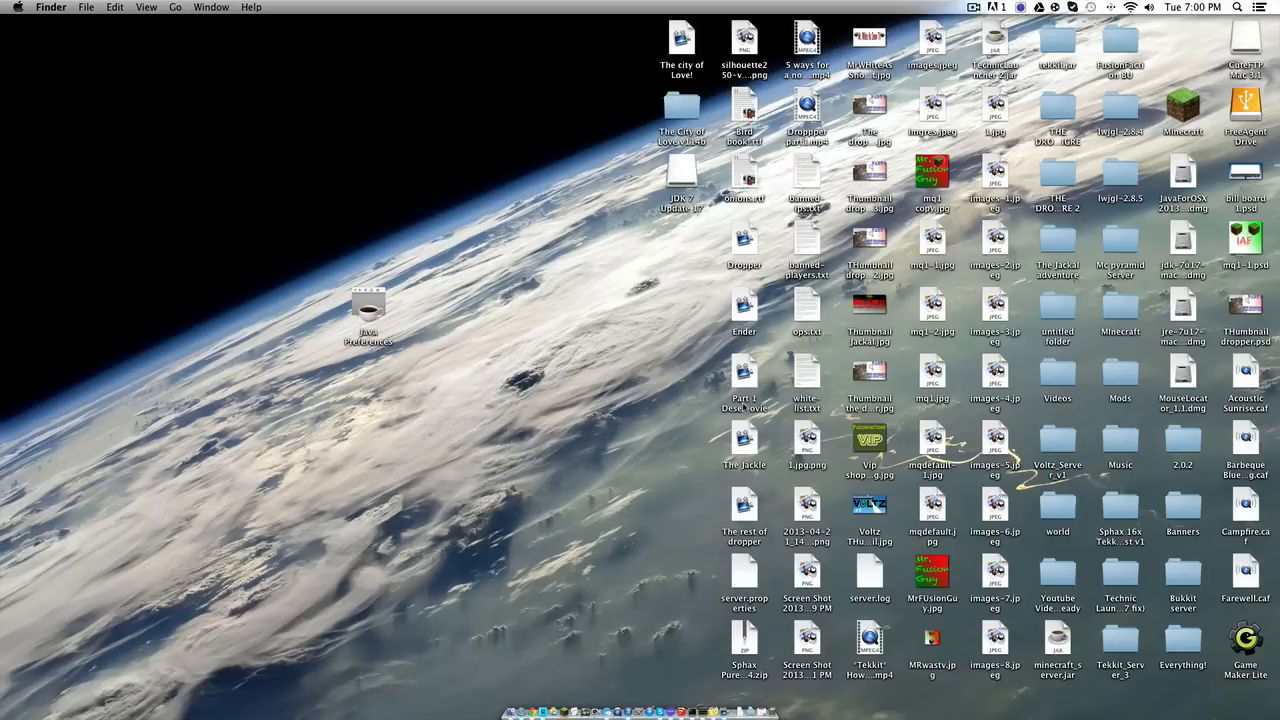
mouse_move(744, 408)
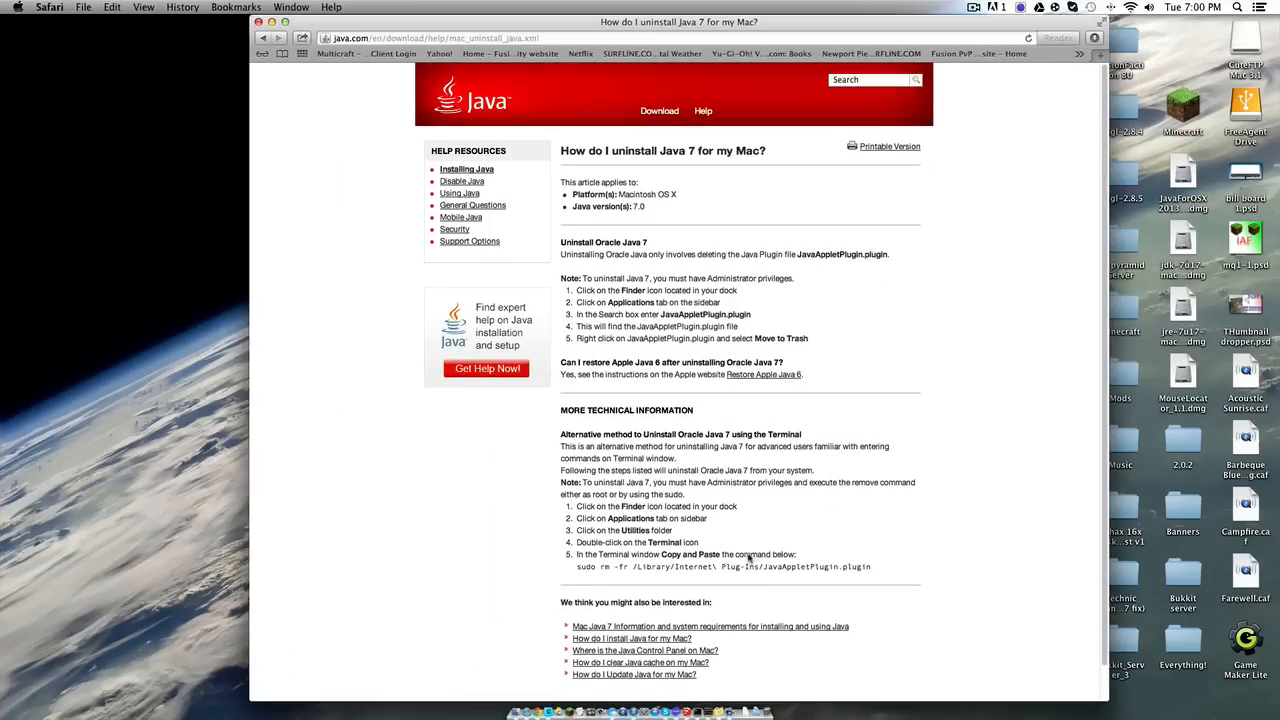
- Scroll Java's uninstall guide to the Terminal method with the sudo rm command
scroll("down", 3)
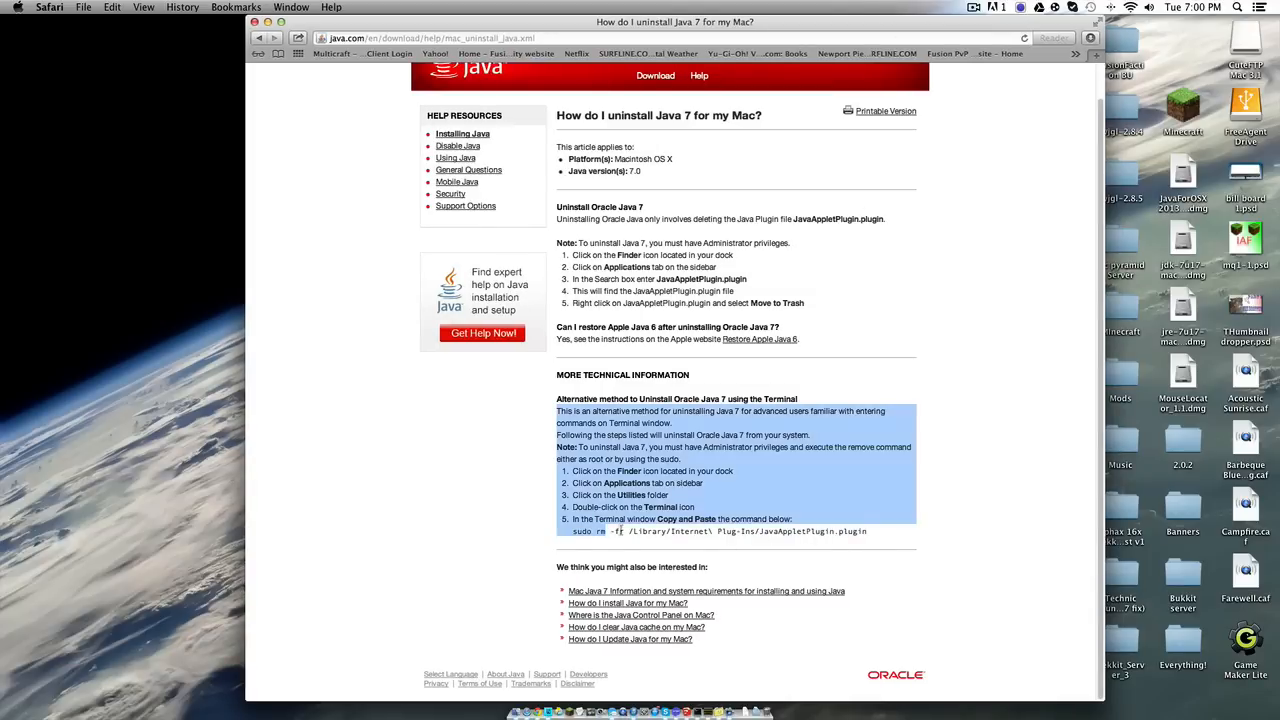
left_click(876, 532)
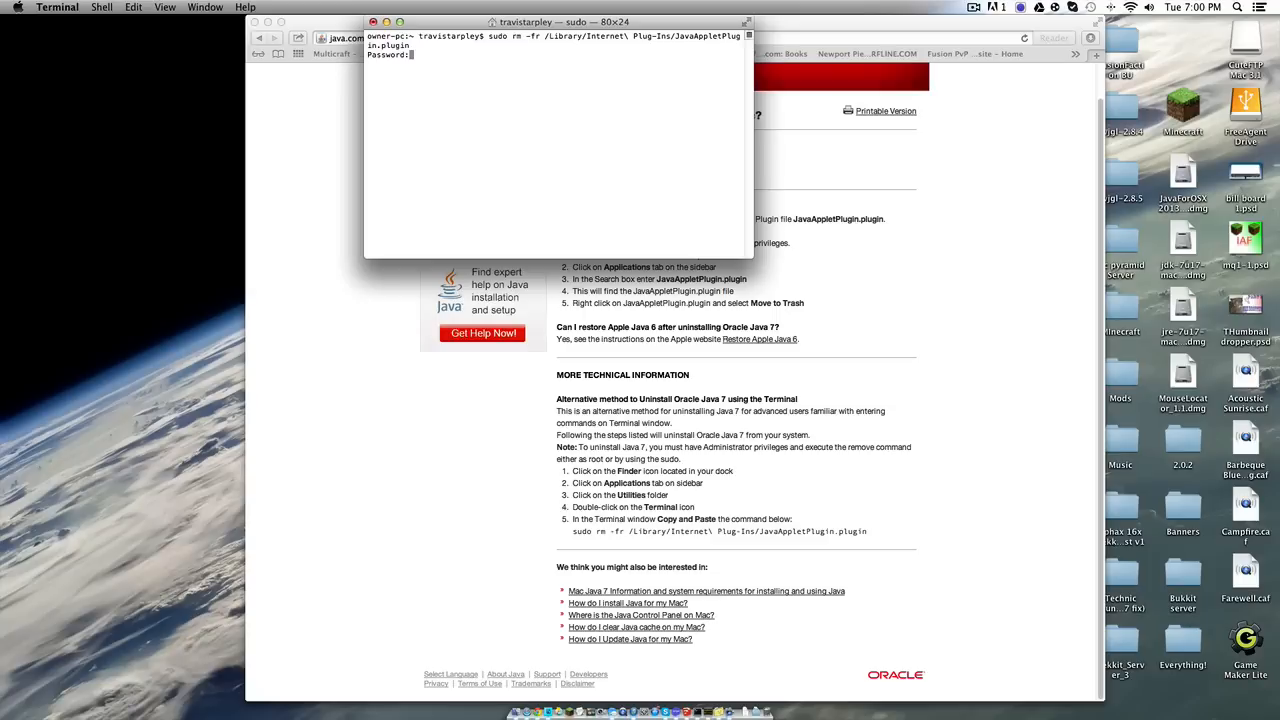
- Submit the admin password to run sudo rm -rf on JavaAppletPlugin.plugin
key("Return")
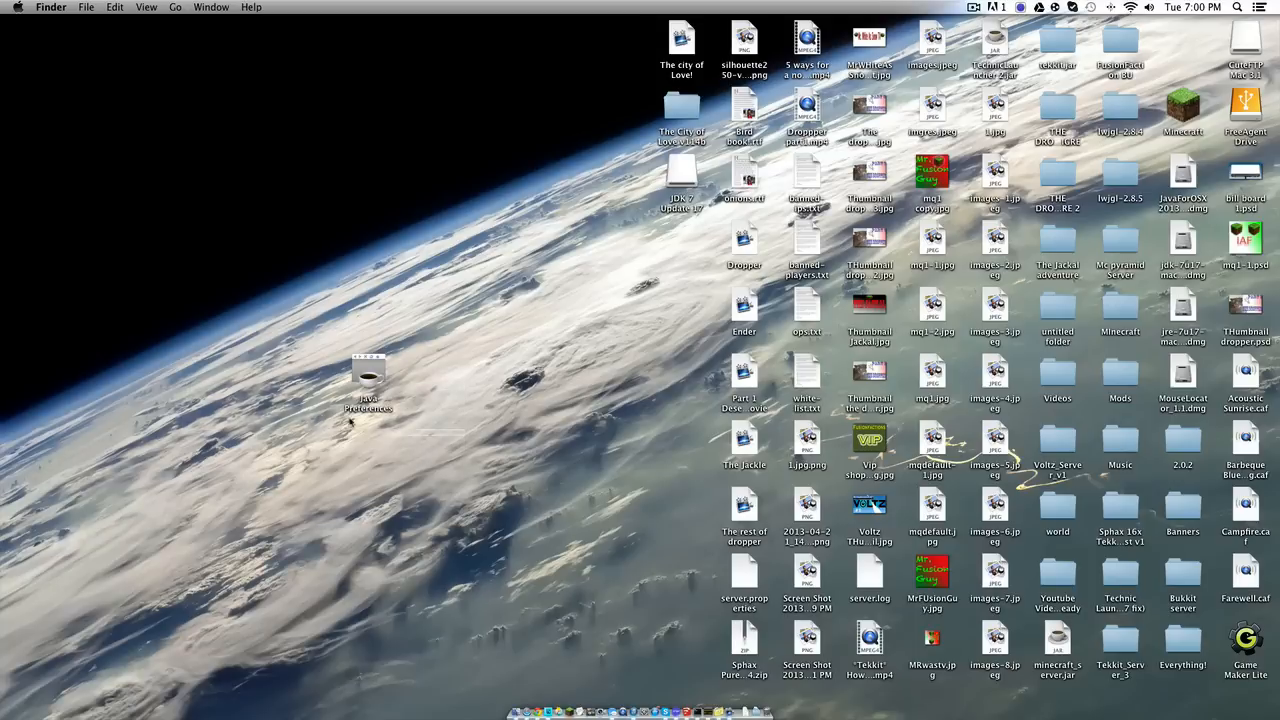
- Open Java Preferences showing Java SE 7 and two Java SE 6 entries, move it left, select TechnicLauncher.jar
left_click(368, 376)
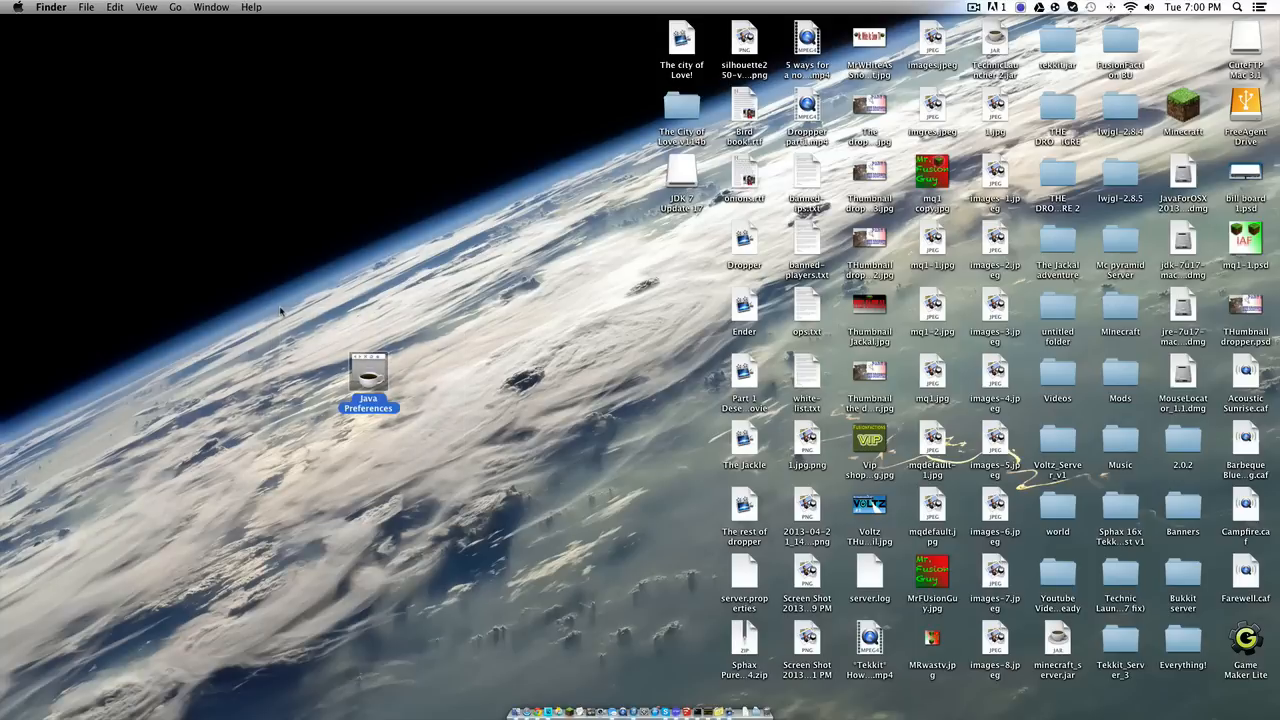
mouse_move(244, 308)
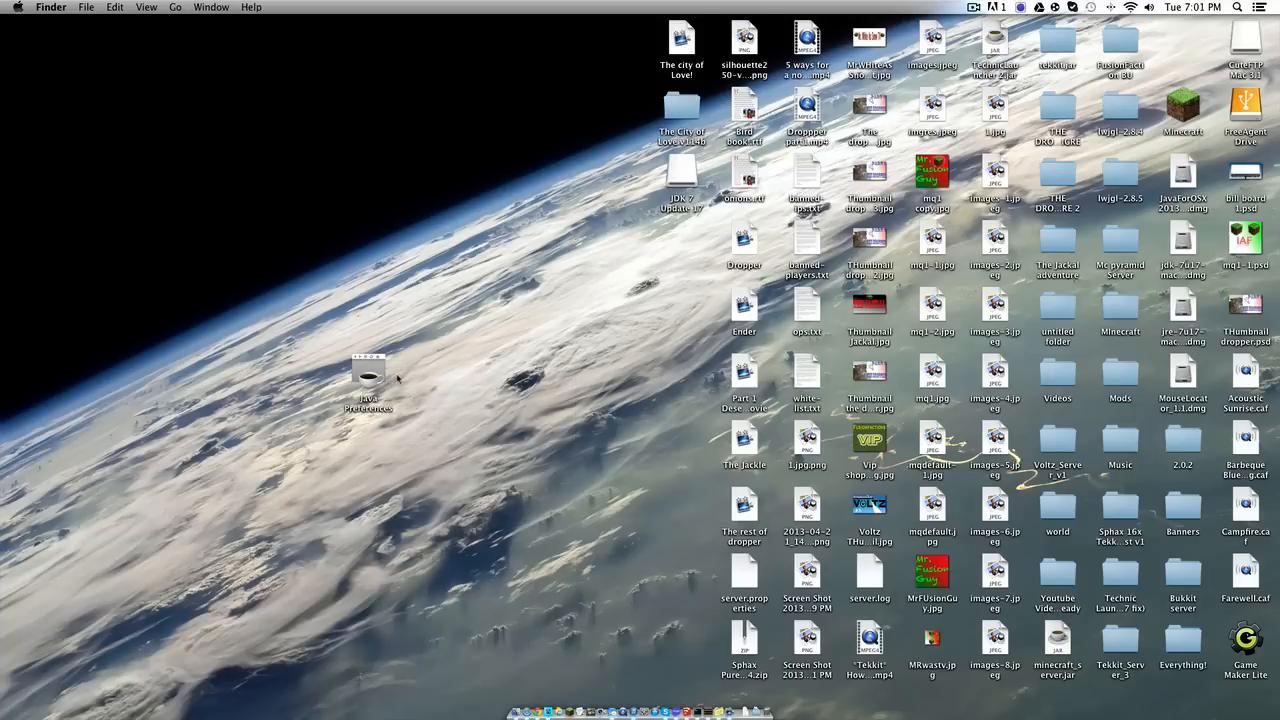
mouse_move(408, 360)
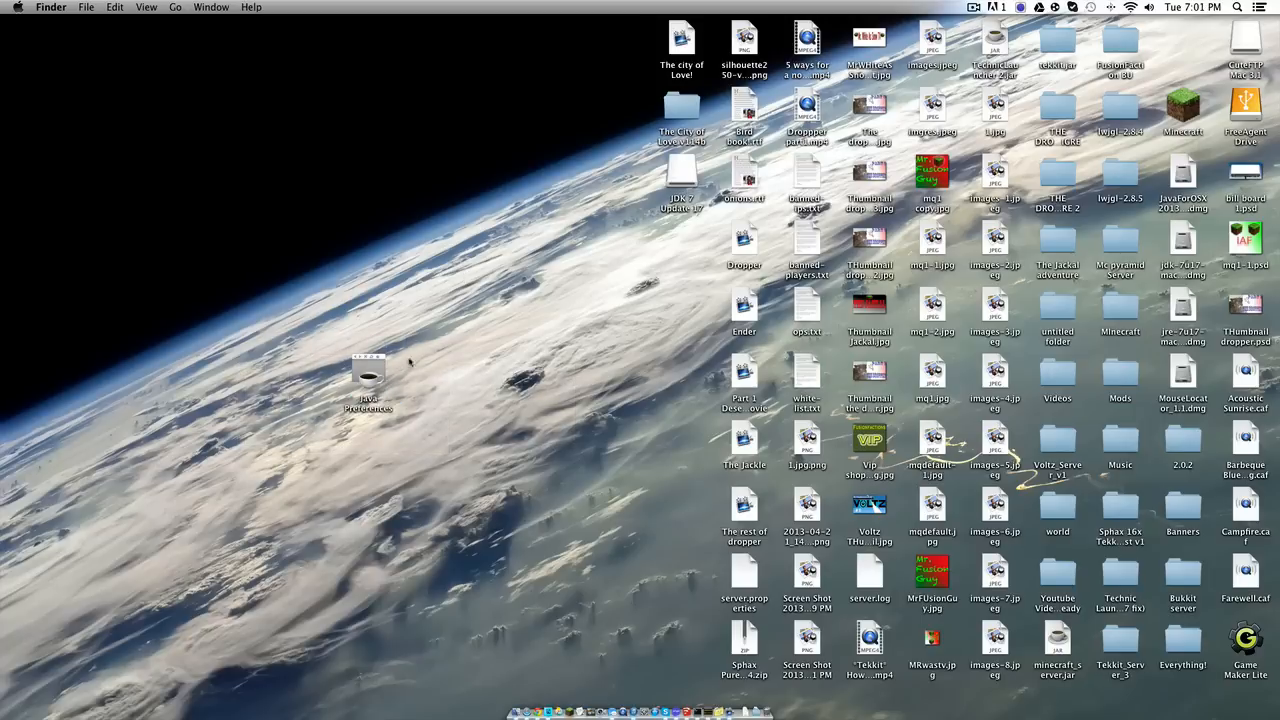
mouse_move(370, 384)
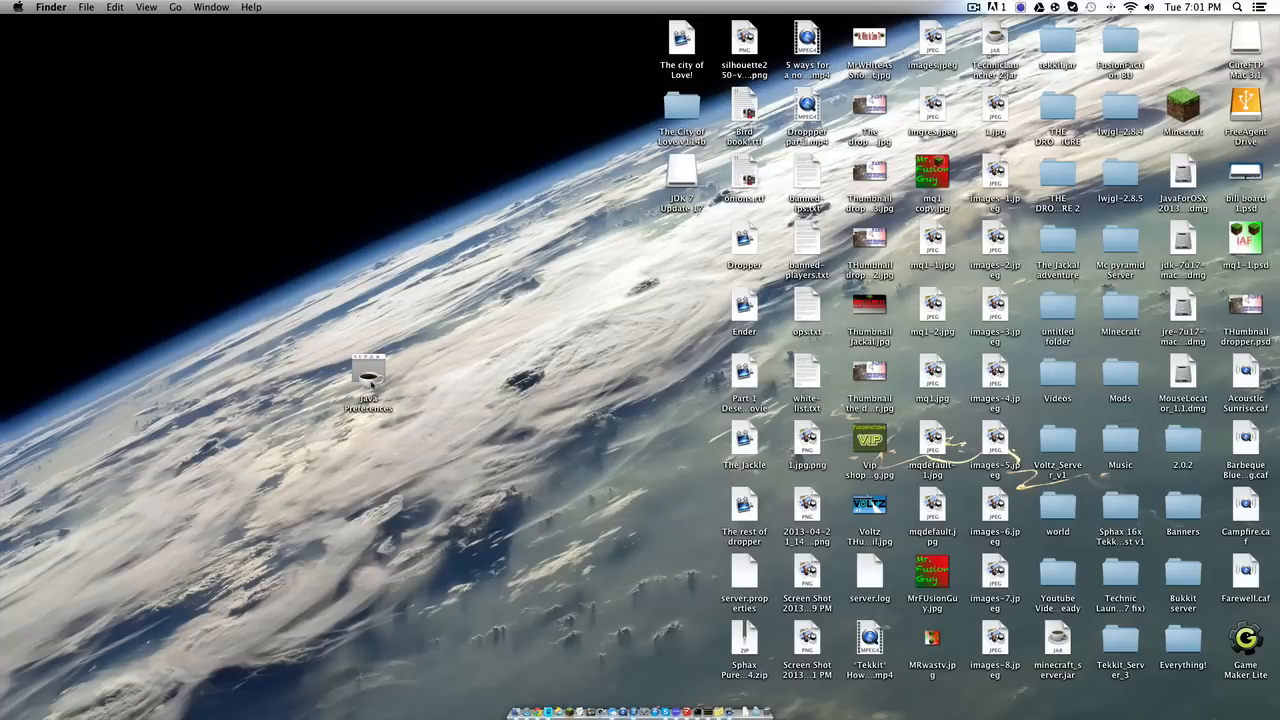
double_click(368, 376)
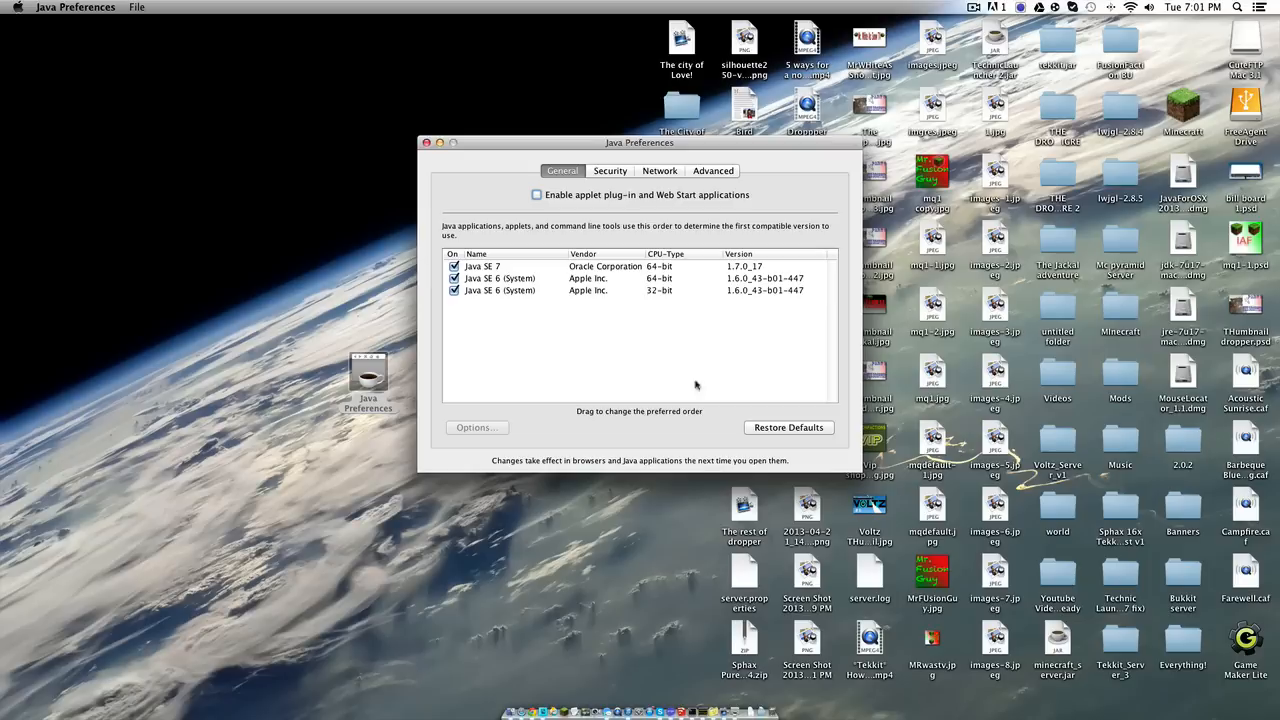
left_click_drag(640, 142, 324, 108)
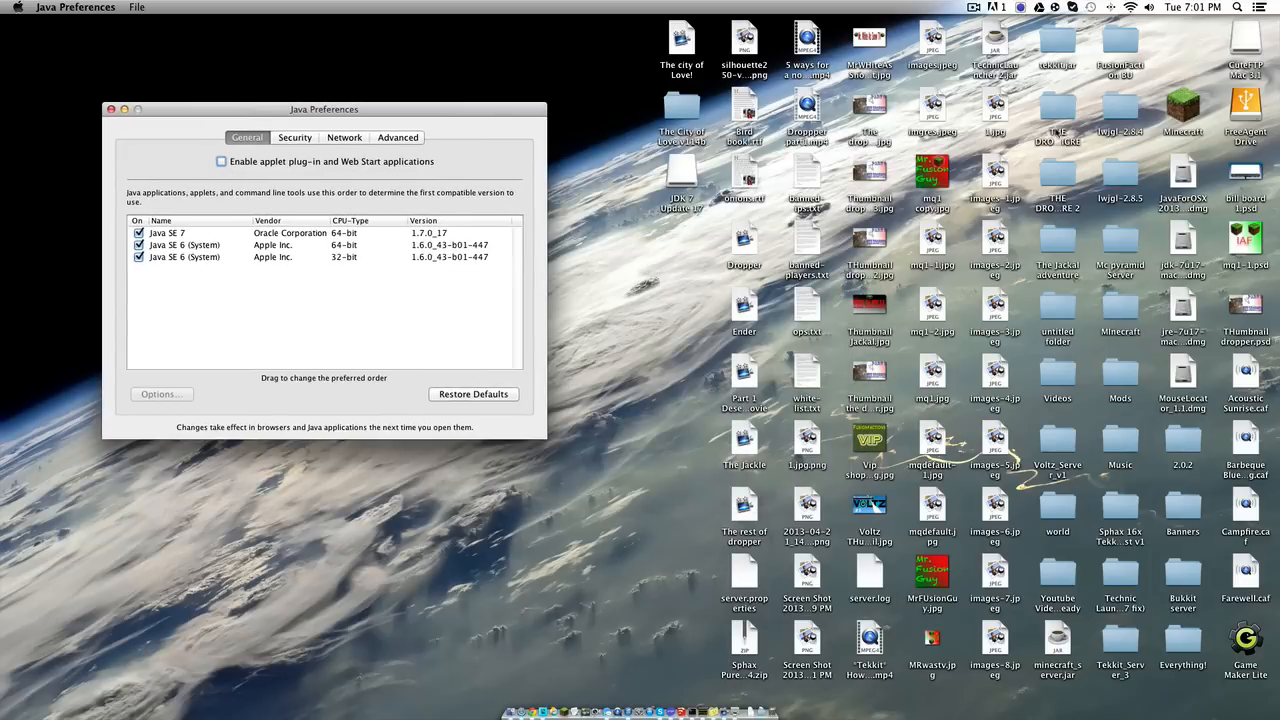
left_click(994, 50)
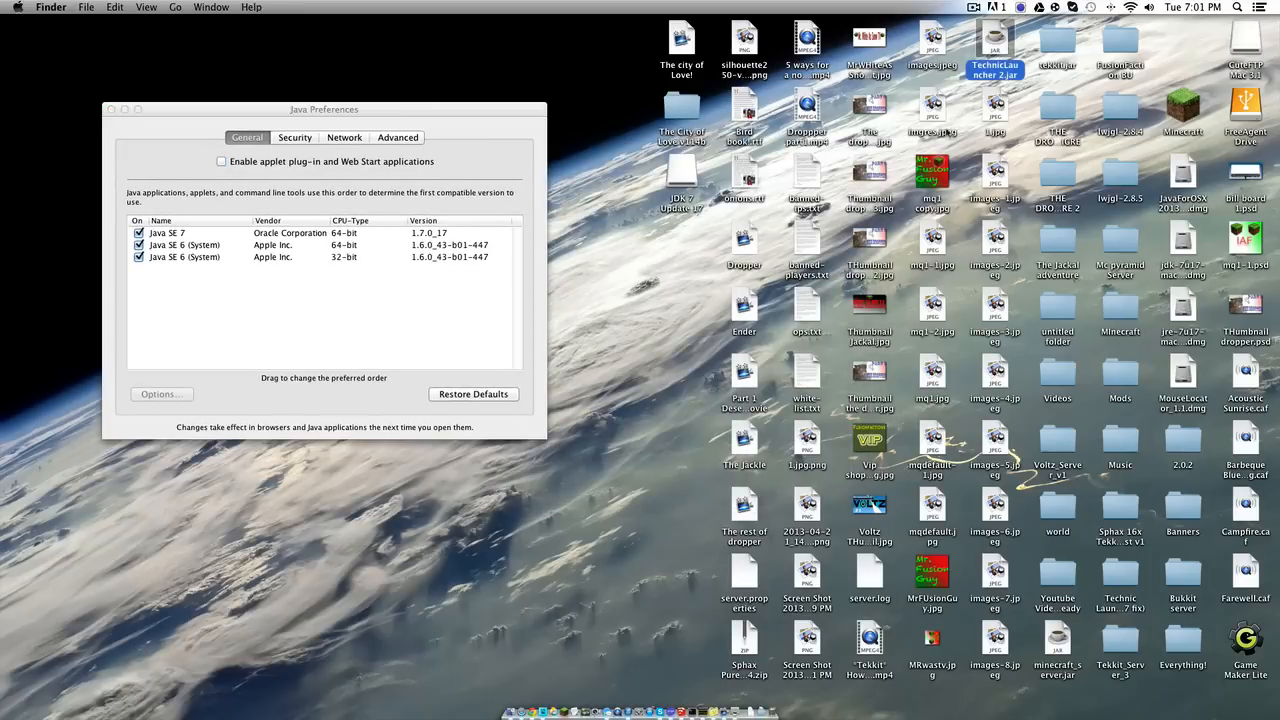
- Move jdk1.7.0_17.jdk to Trash with authorization, leaving only Java SE 6, then close the windows
double_click(994, 50)
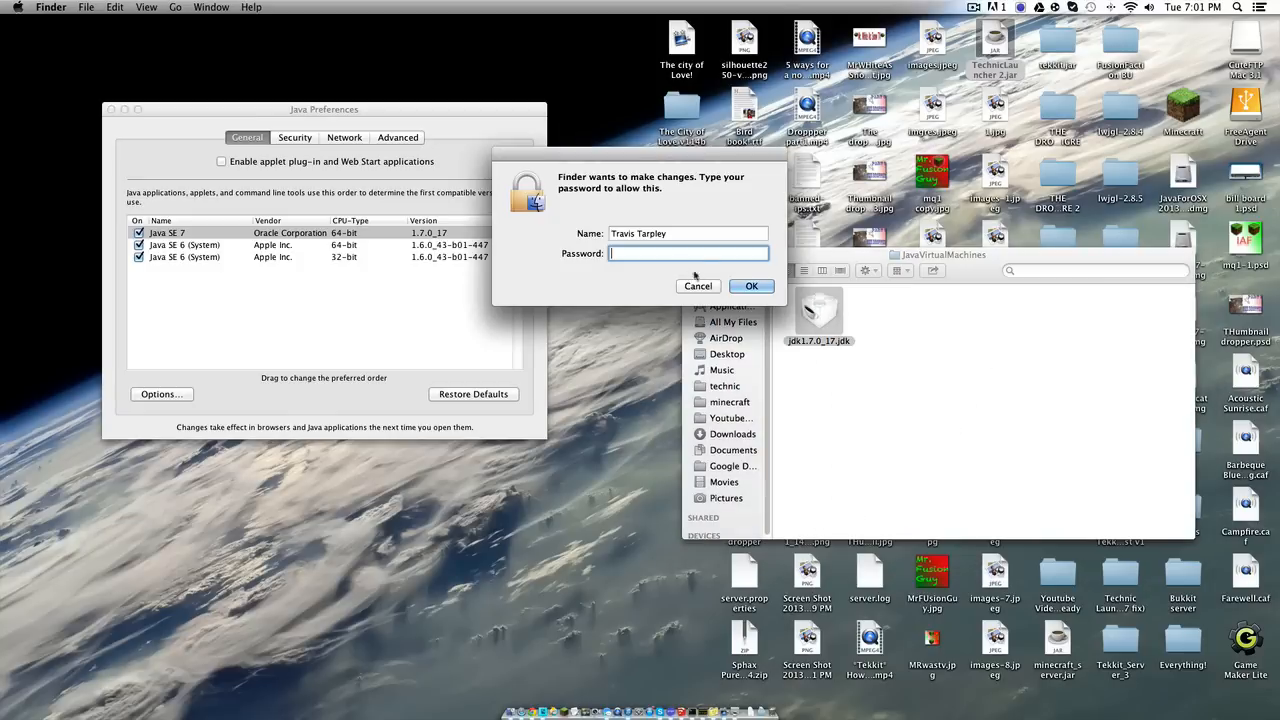
left_click(752, 286)
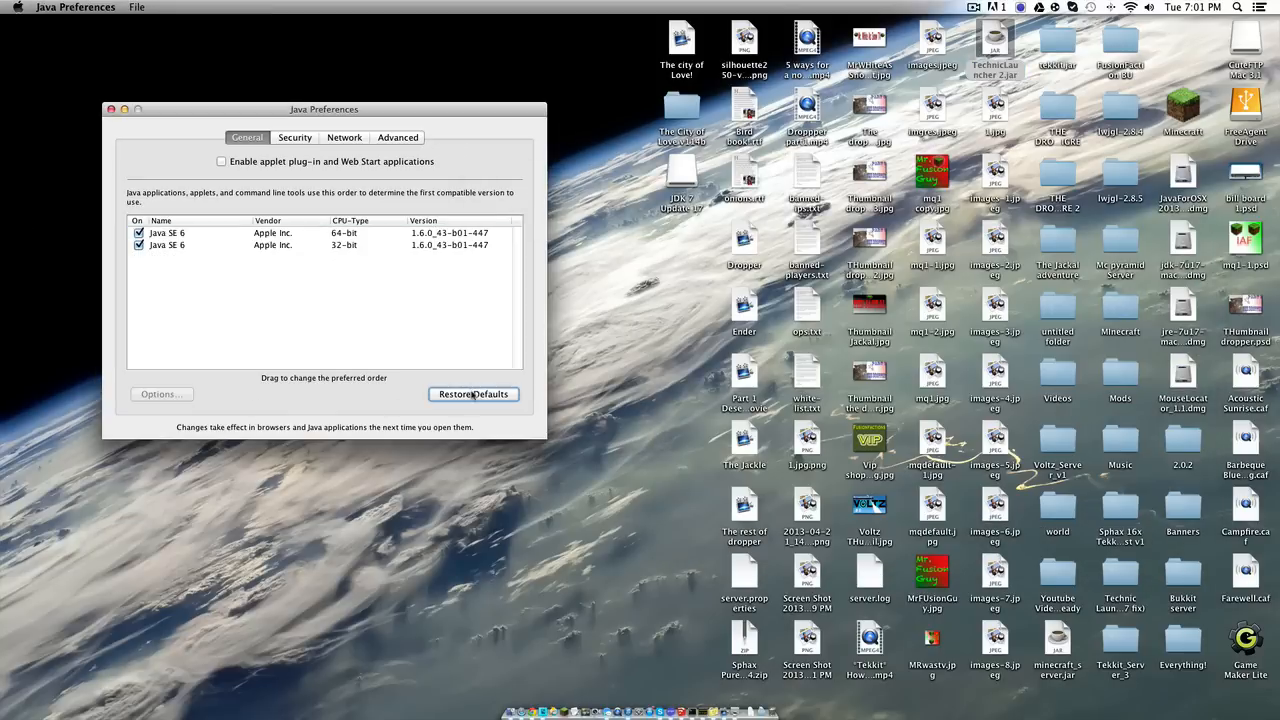
left_click(110, 108)
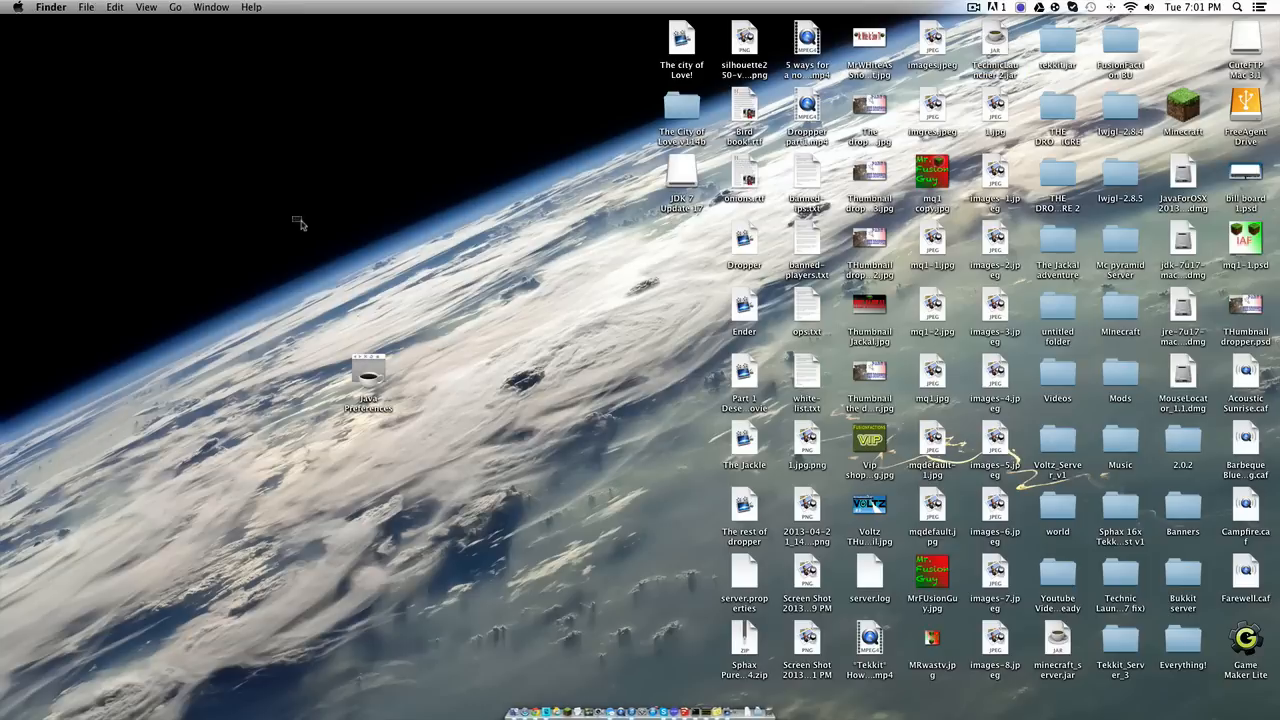
left_click(994, 40)
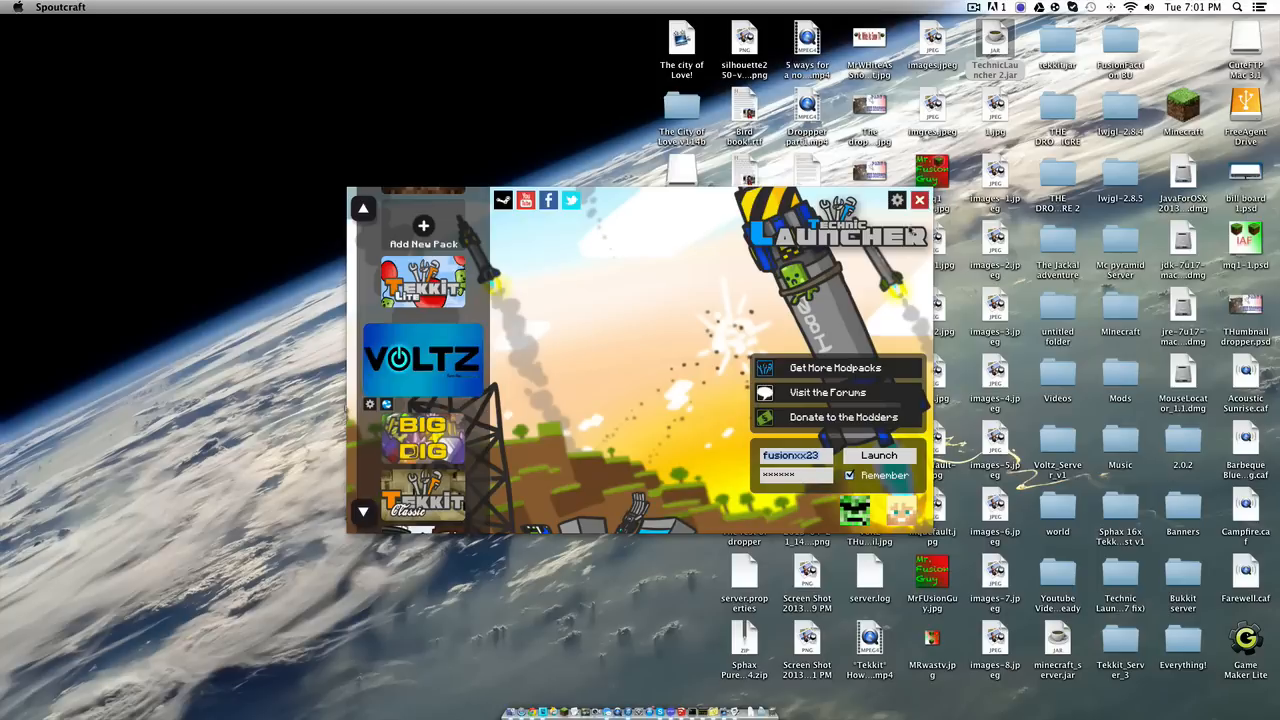
mouse_move(826, 346)
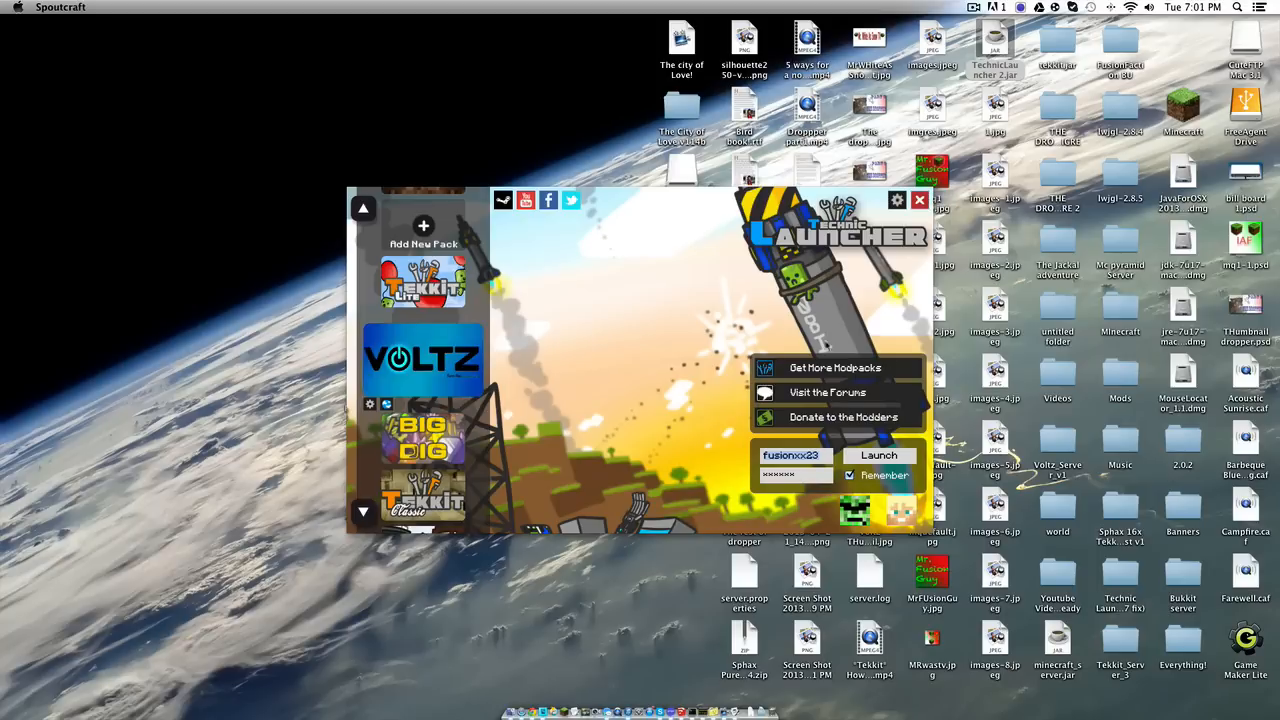
mouse_move(864, 446)
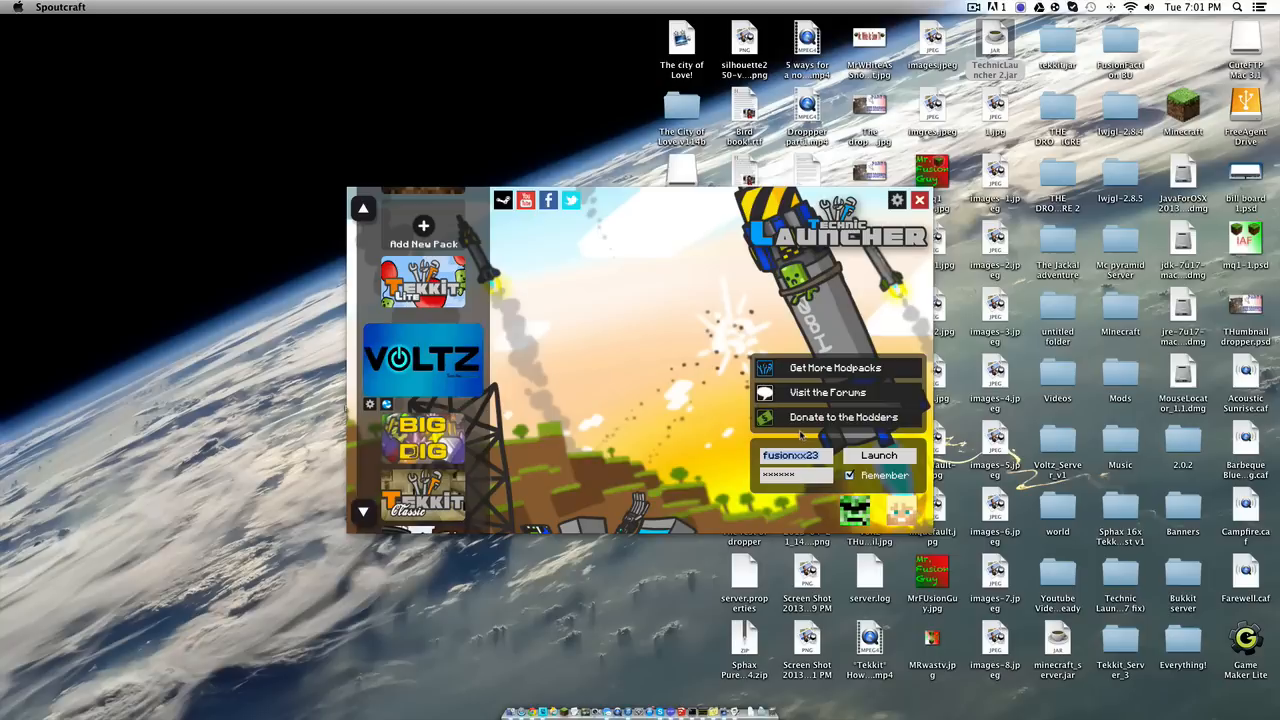
mouse_move(848, 440)
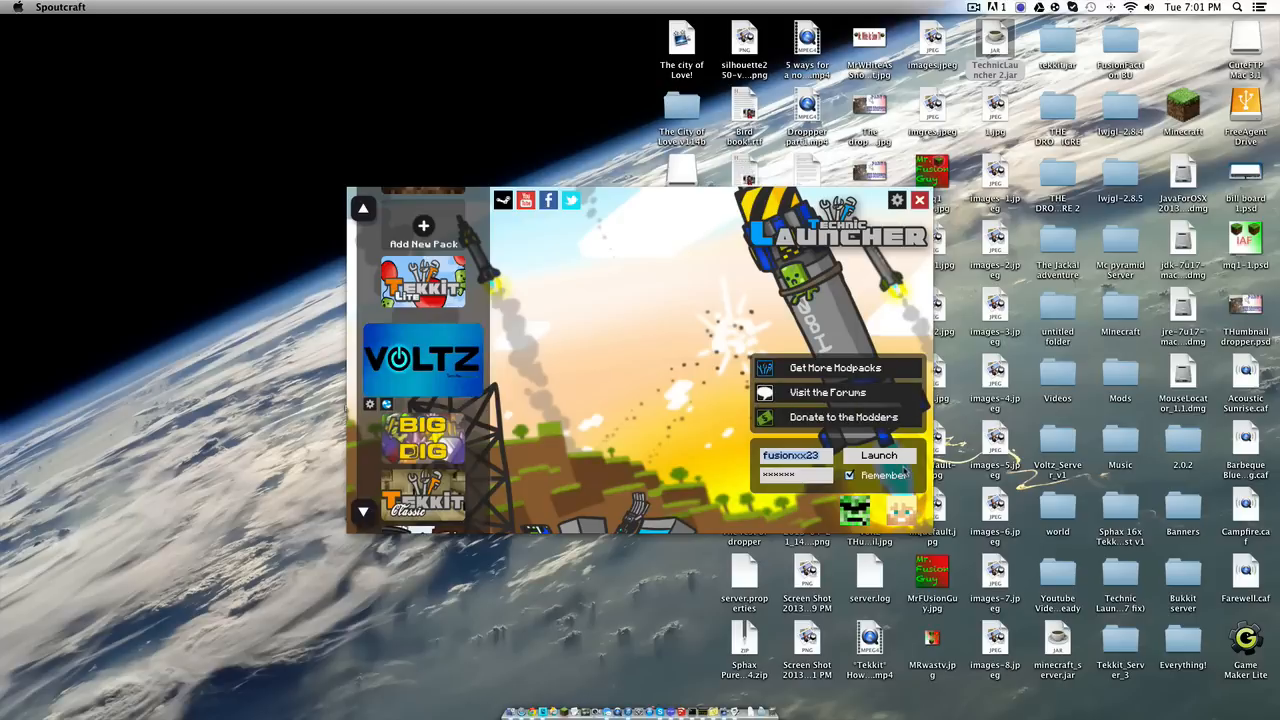
mouse_move(910, 250)
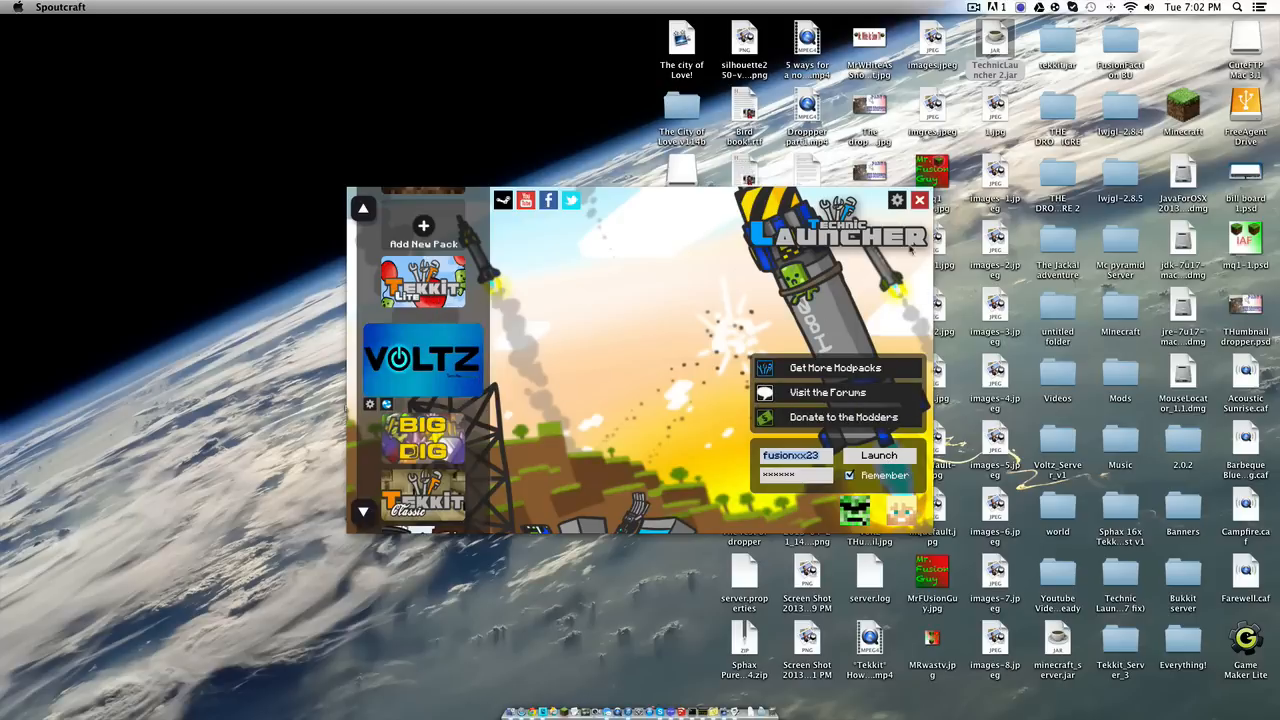